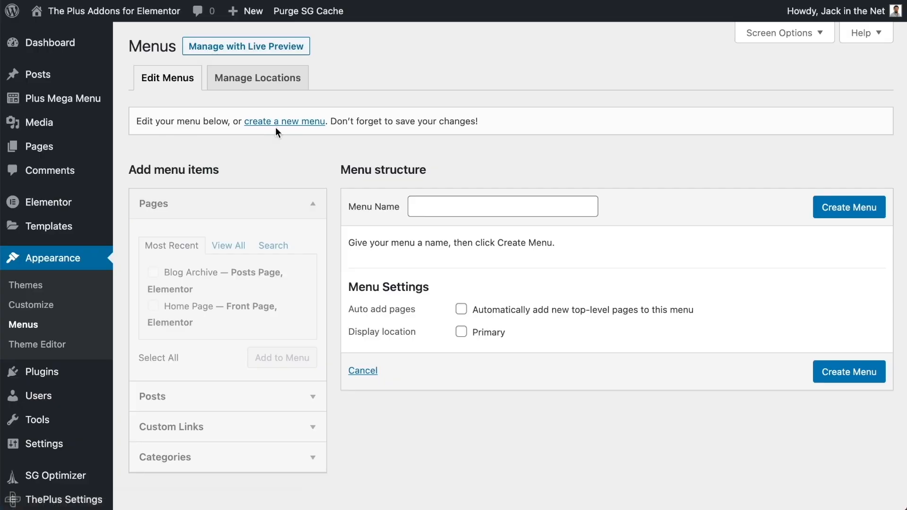
Name the new navigation menu 'Mega' on the Menus screen
text(Mega)
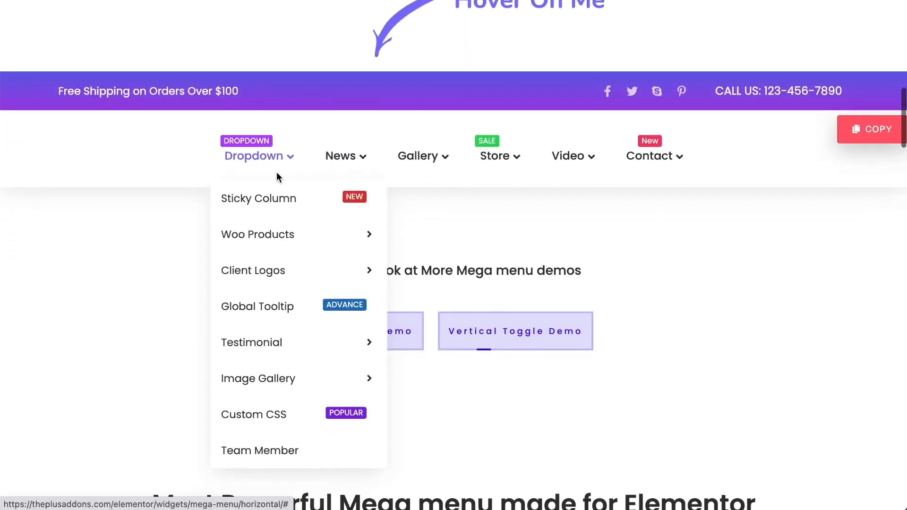
mouse_move(253, 270)
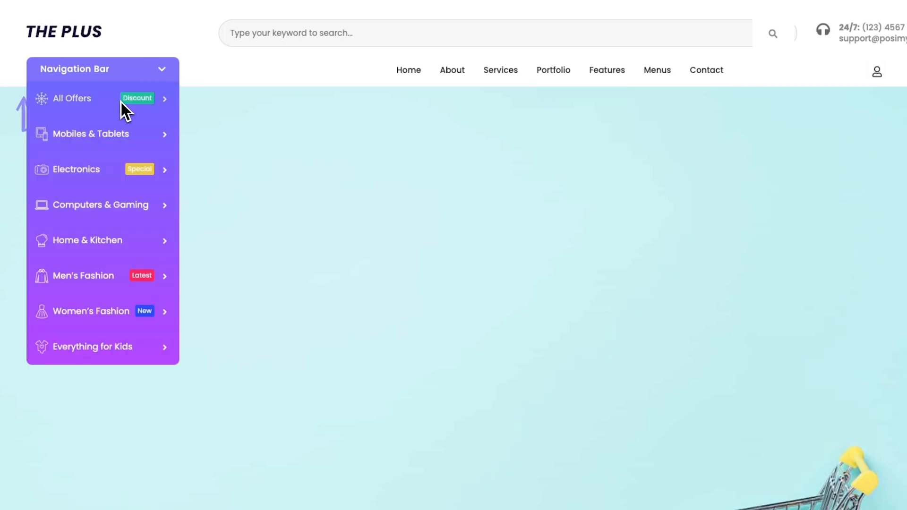
mouse_move(394, 101)
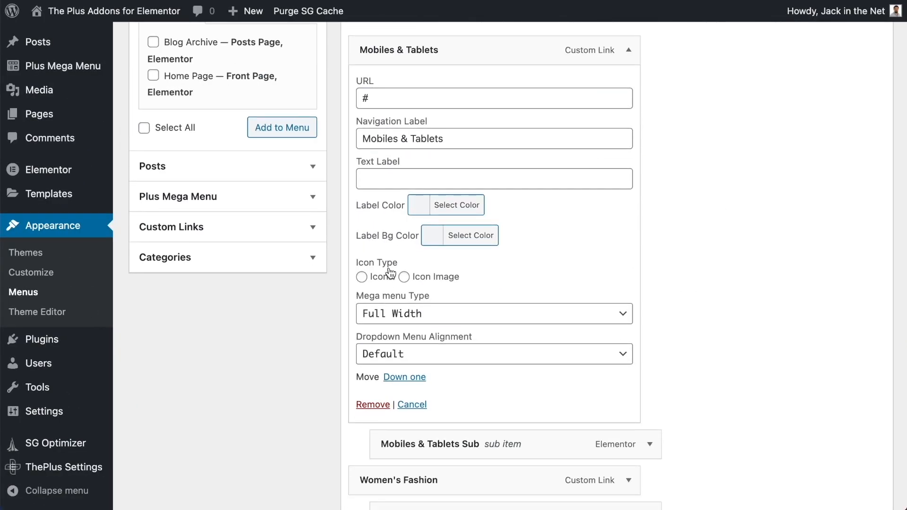
Set Icon Type to Icon Image for the Mobiles & Tablets and Electronics items
click(404, 277)
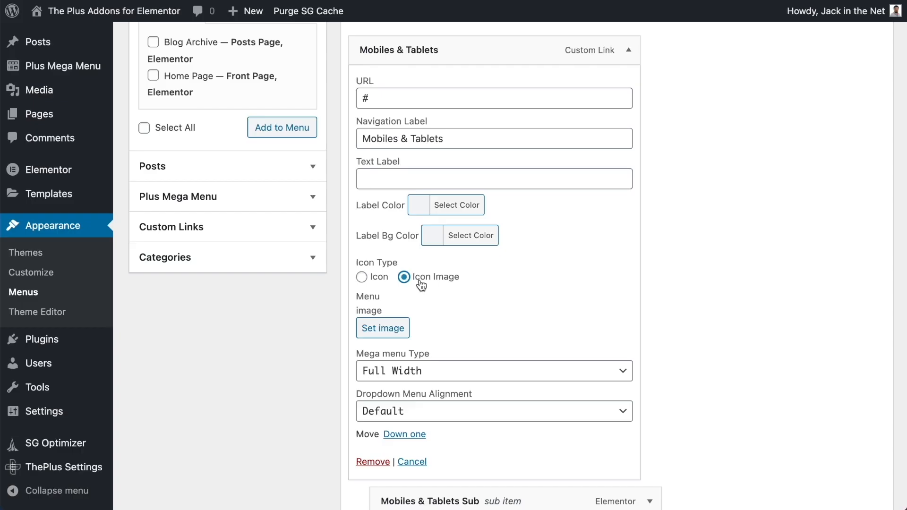
scroll(down, 3)
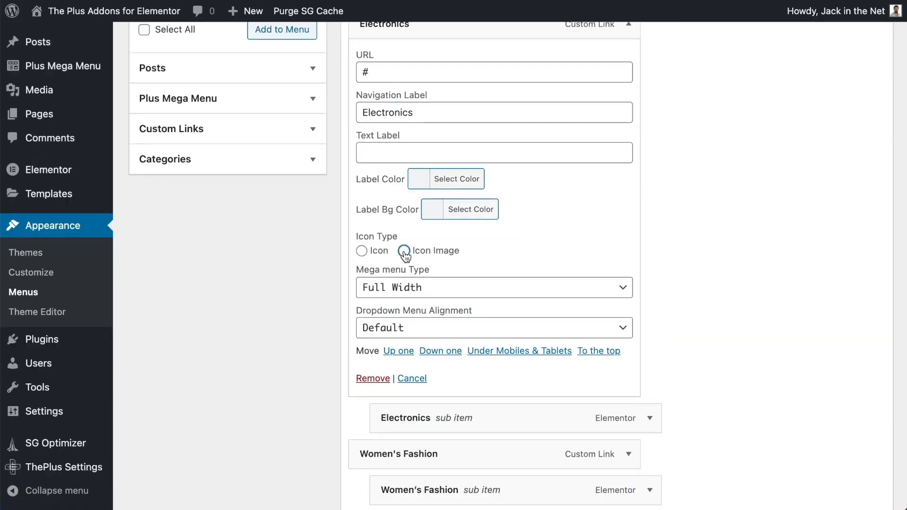
click(405, 251)
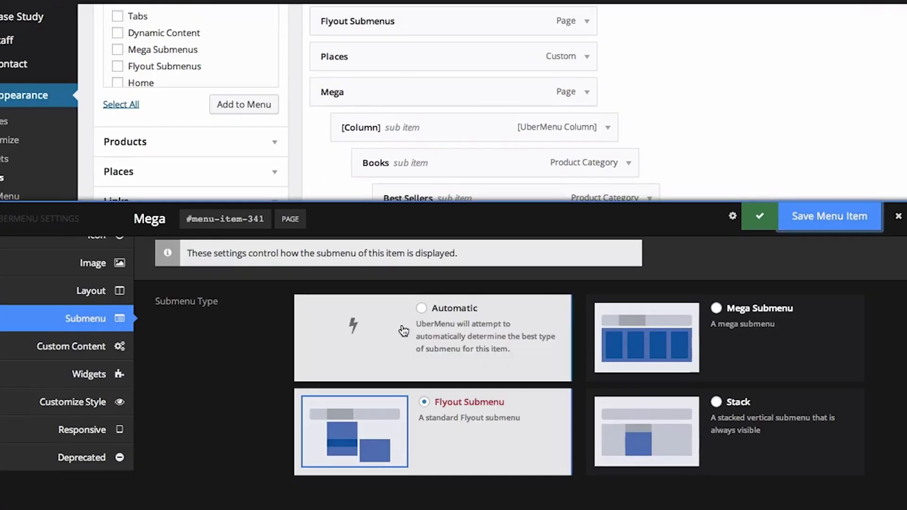
Set the Mega item's Mega Submenu Position to Full Width in UberMenu settings
click(717, 308)
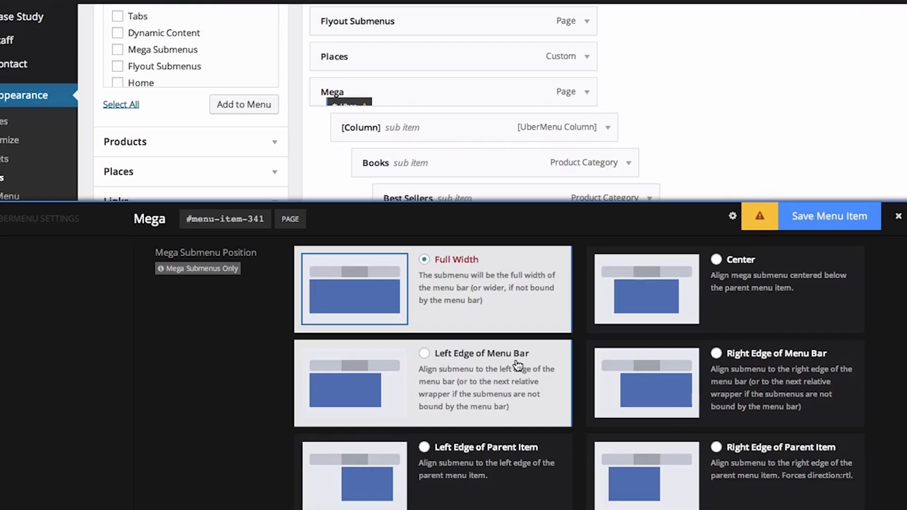
scroll(down, 3)
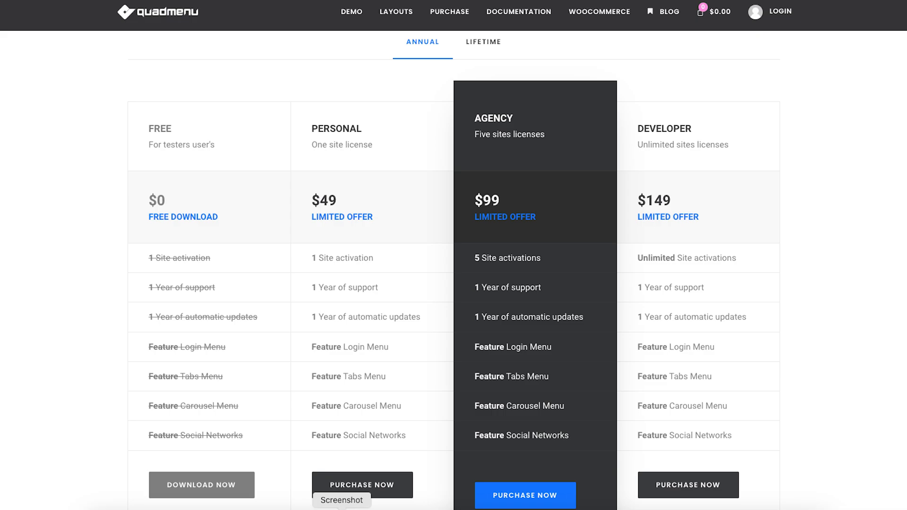
Scroll the QuadMenu pricing page to the annual plans: Free $0, Personal $49, Agency $99, Developer $149
scroll(down, 3)
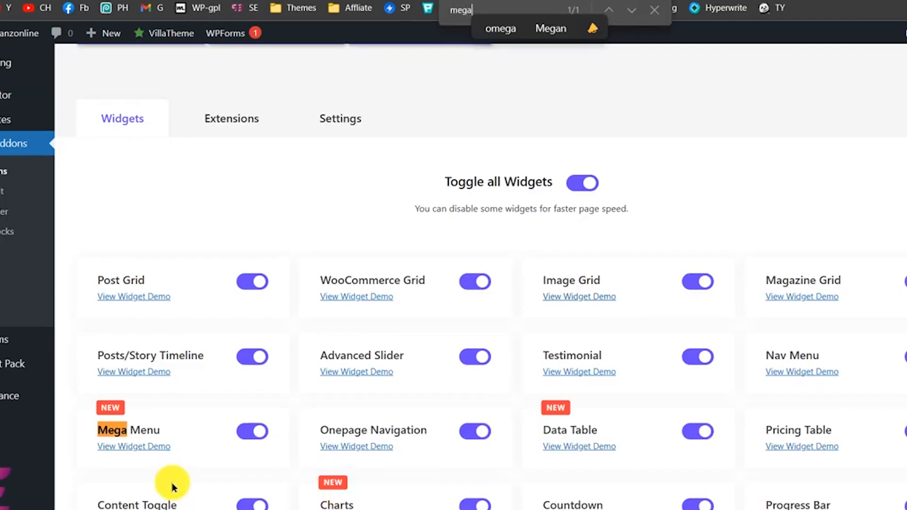
View the Mega Menu widget demo and retitle a heading 'Baby & Toys' in Elementor
click(133, 446)
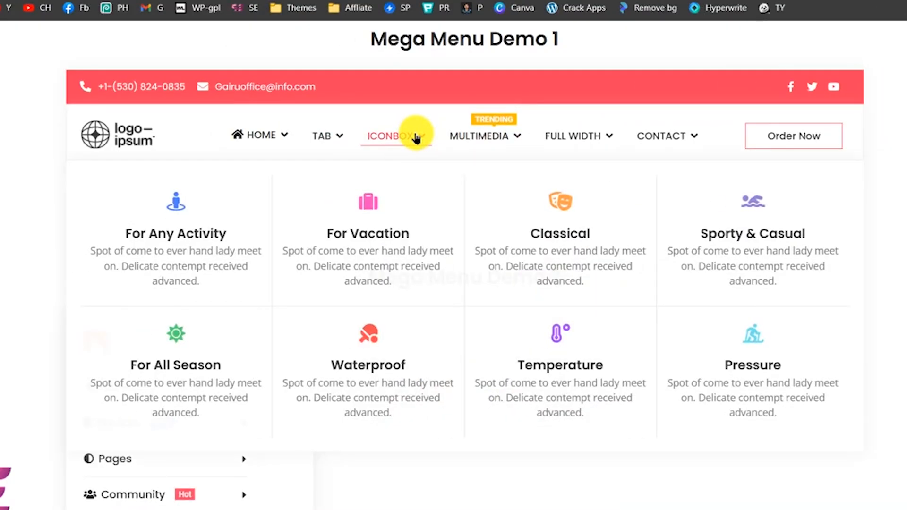
mouse_move(371, 143)
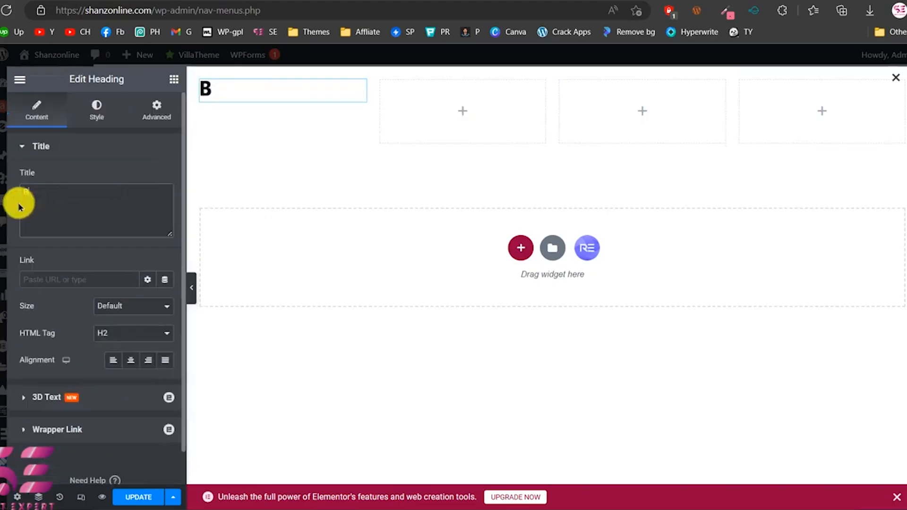
text(Baby & Toys)
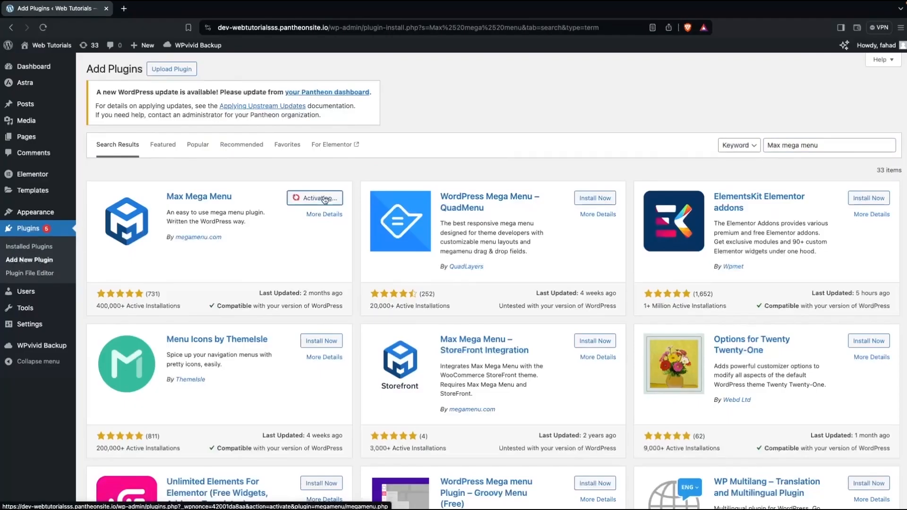
Activate Max Mega Menu and browse Menu Themes toward the Pro pricing page ($29, $49, $99)
click(315, 198)
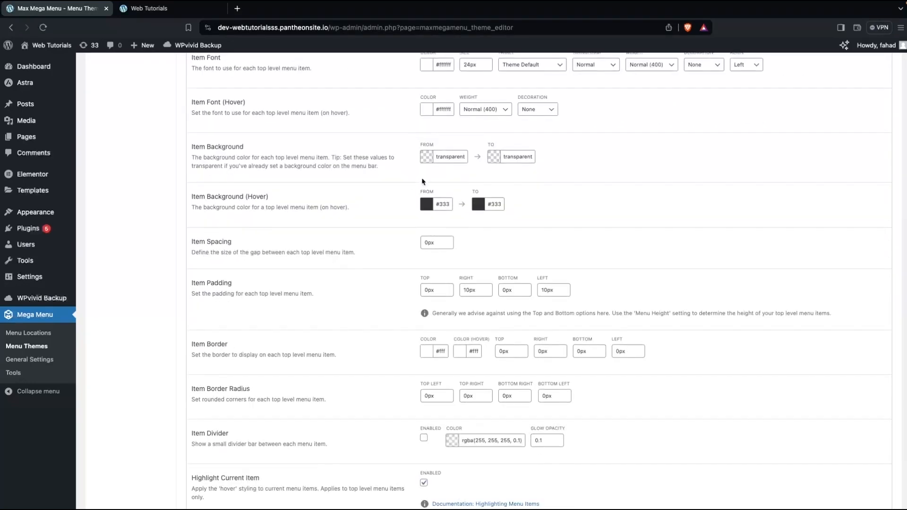
click(479, 204)
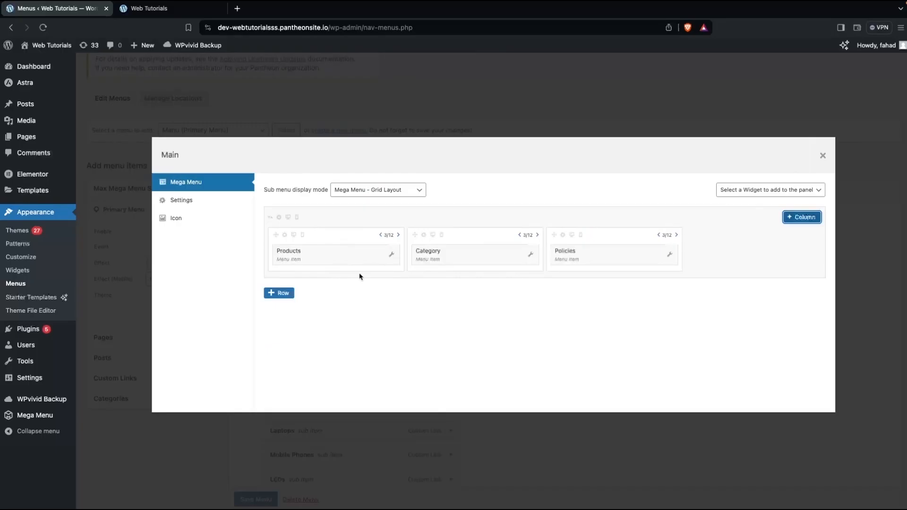
mouse_move(745, 204)
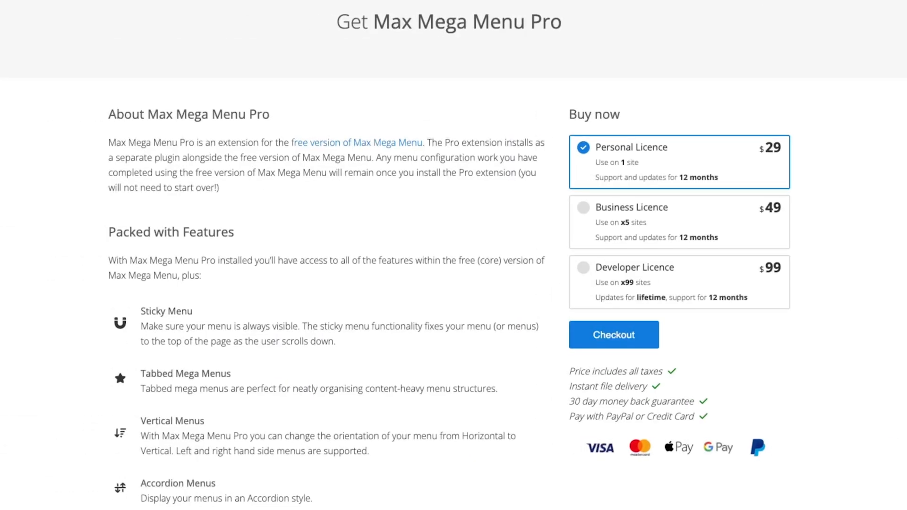
scroll(down, 3)
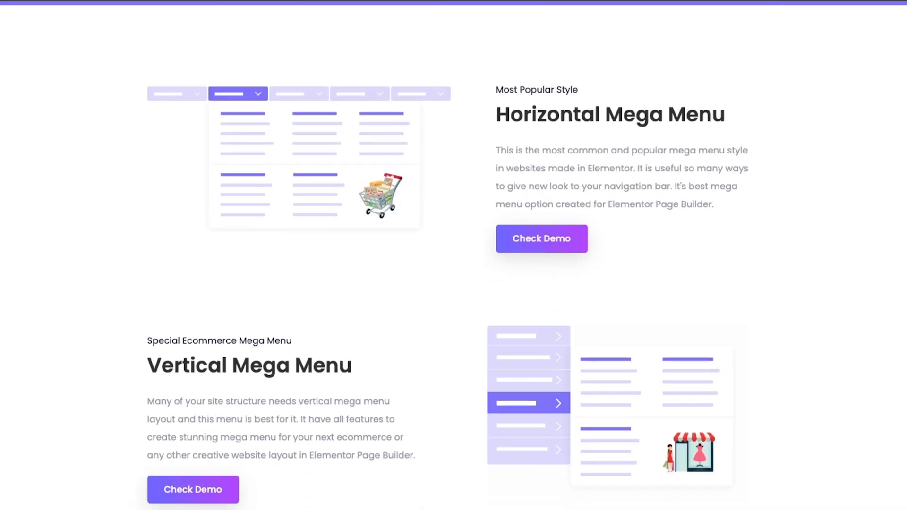
View the Vertical Toggle Mega Menu demo and scroll the homepage to the Pro feature overview
scroll(down, 3)
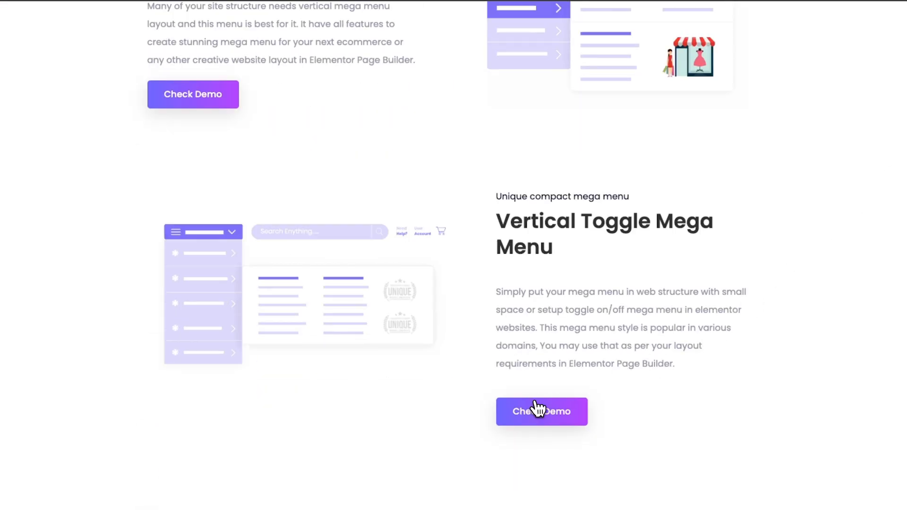
click(540, 411)
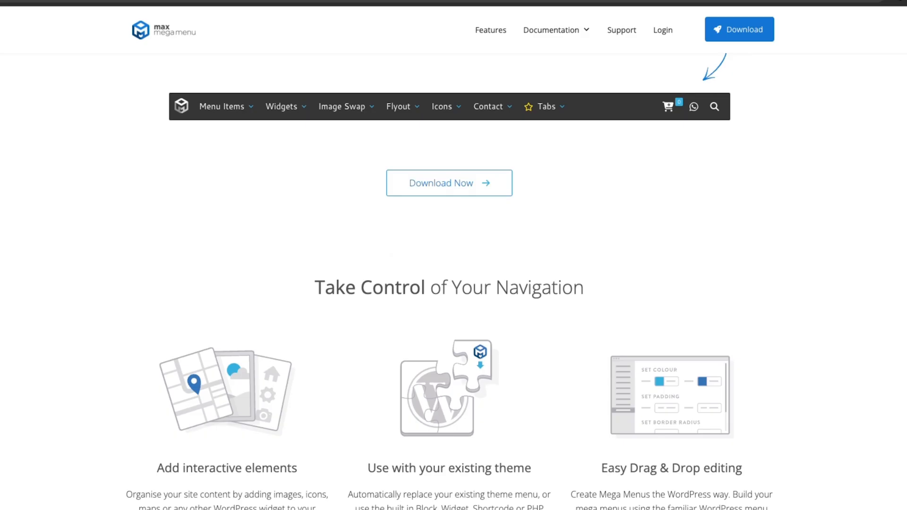
scroll(down, 3)
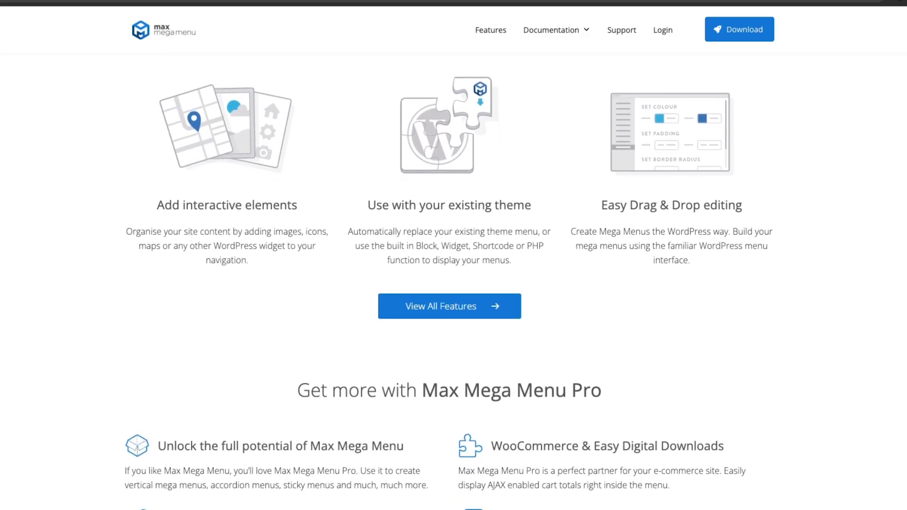
scroll(down, 3)
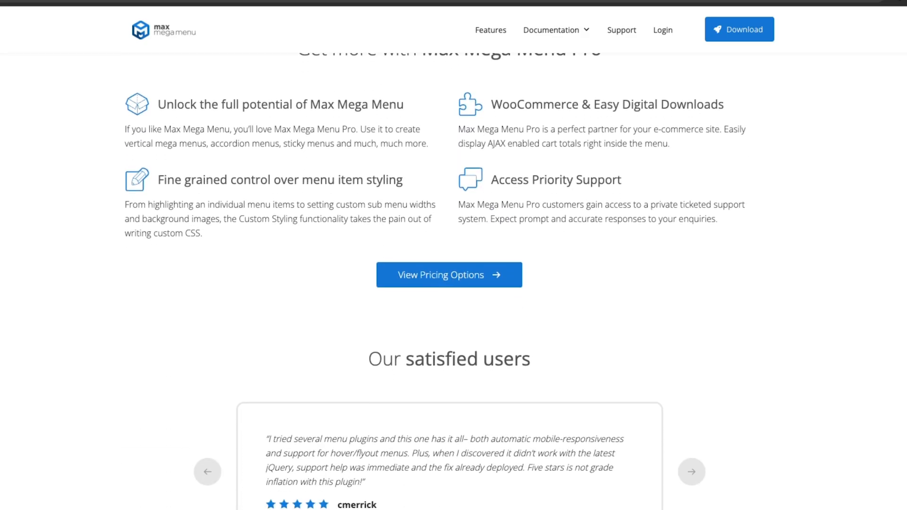
scroll(down, 3)
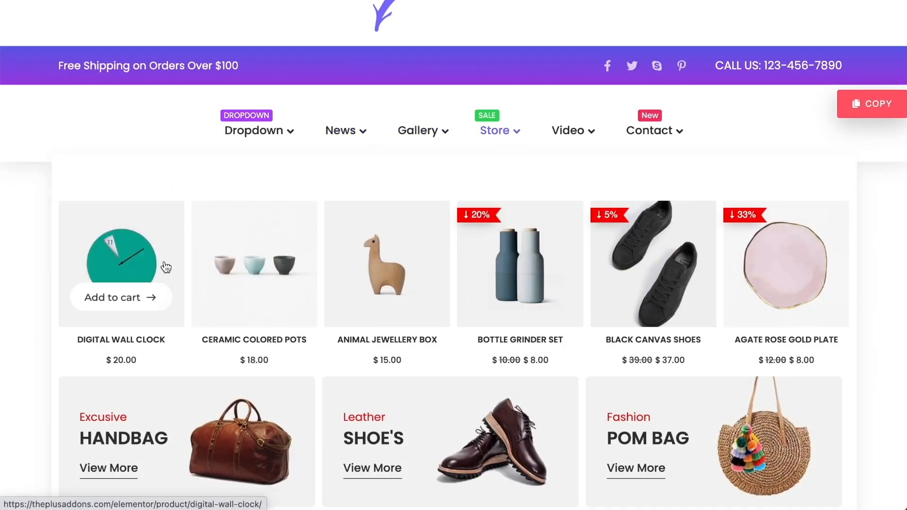
Show the Gallery mega menu panel with its grid of twelve photos
click(418, 130)
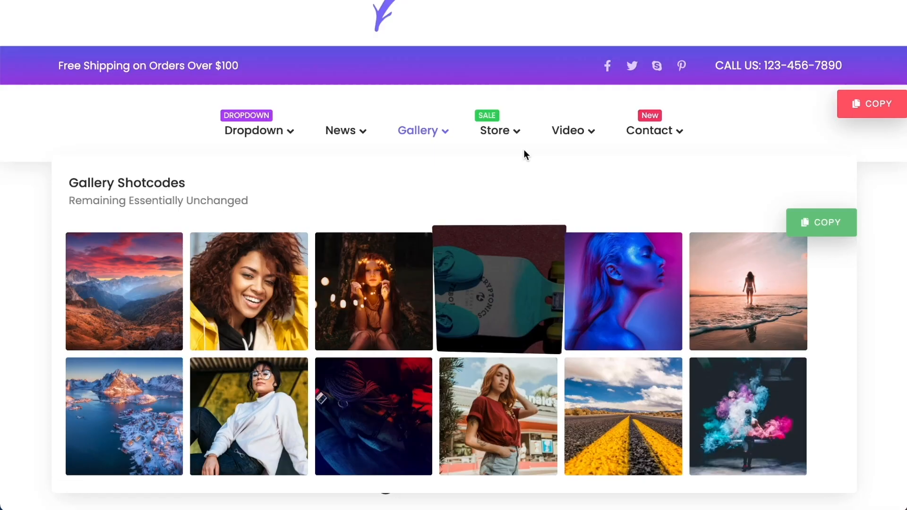